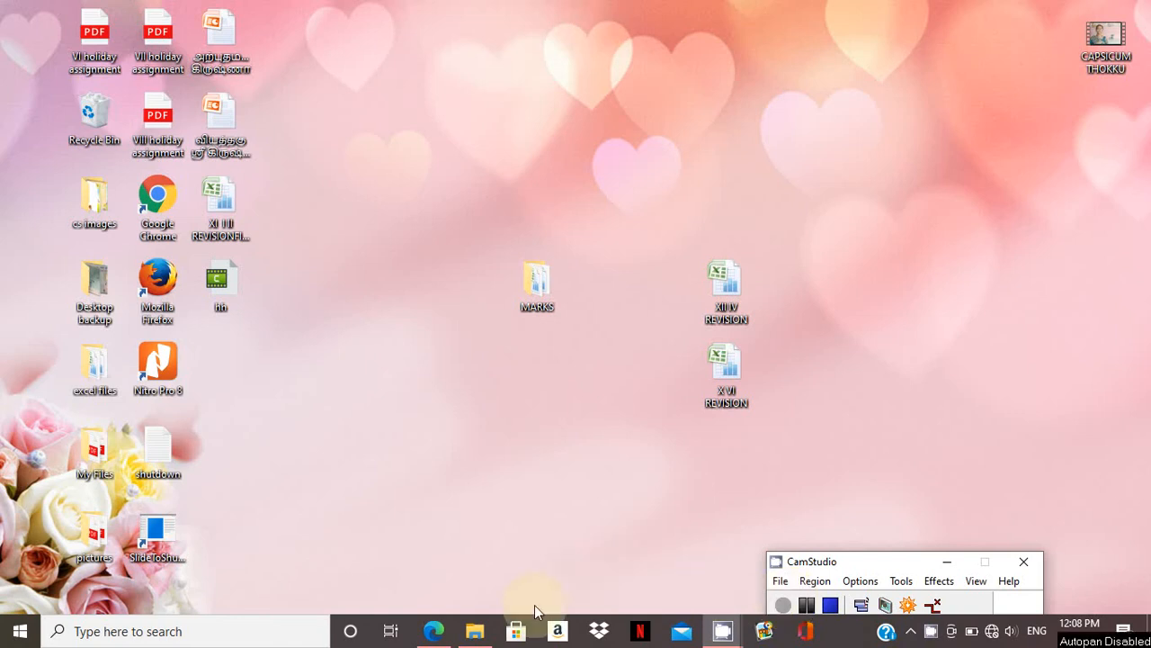
# Open the Computer Science Vol 1 EM PDF in Edge at page 19's Points to Remember.
pyautogui.click(434, 630)
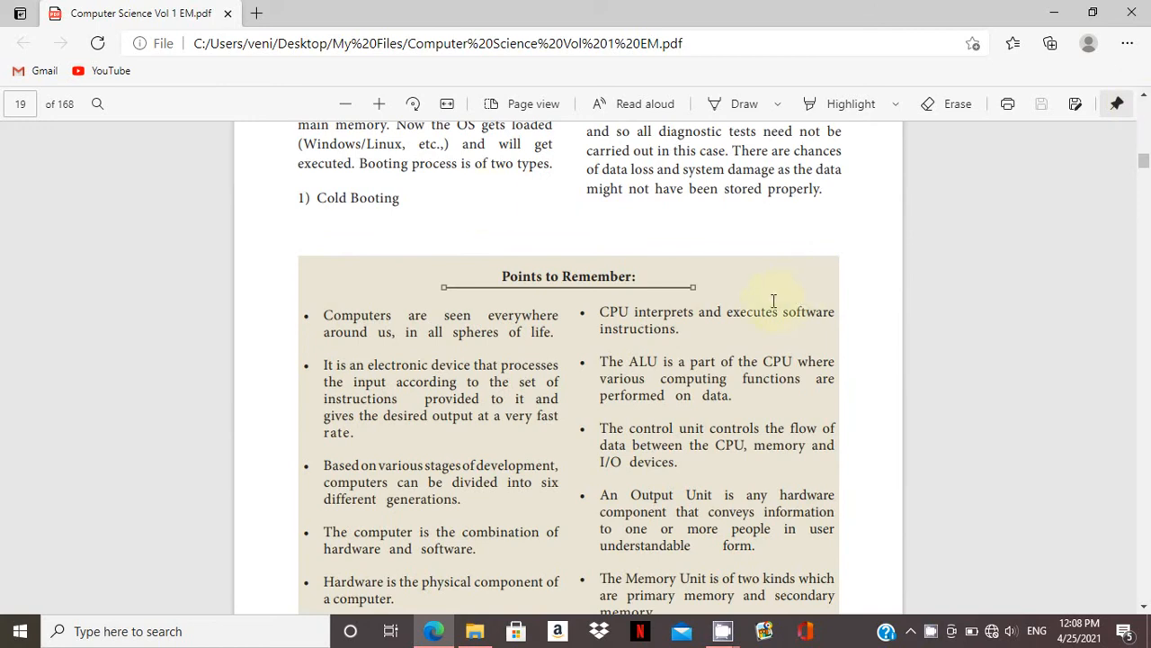
# Zoom in and scroll through Points to Remember to the two booting types bullet.
pyautogui.click(447, 104)
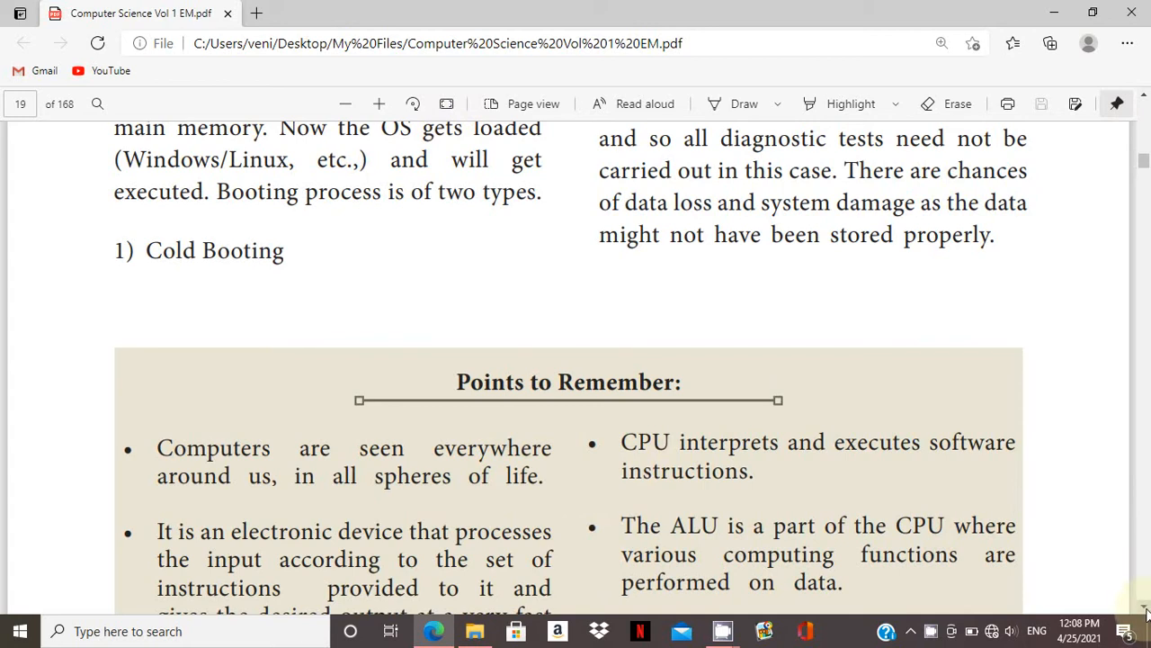
pyautogui.scroll(-3)
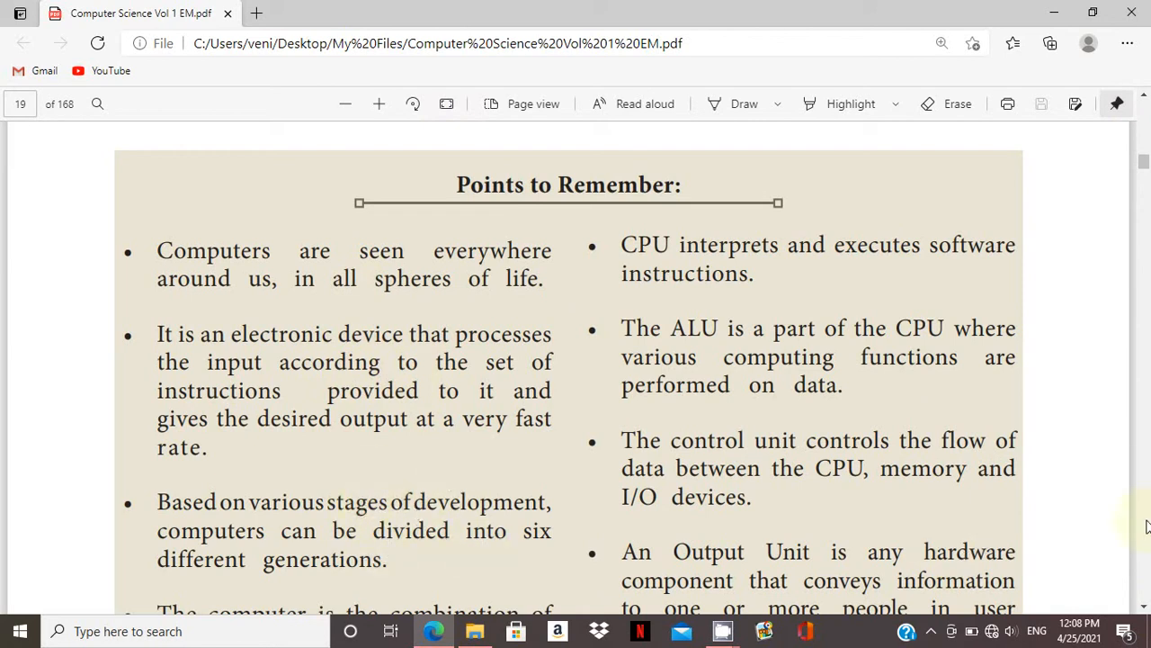
pyautogui.scroll(-3)
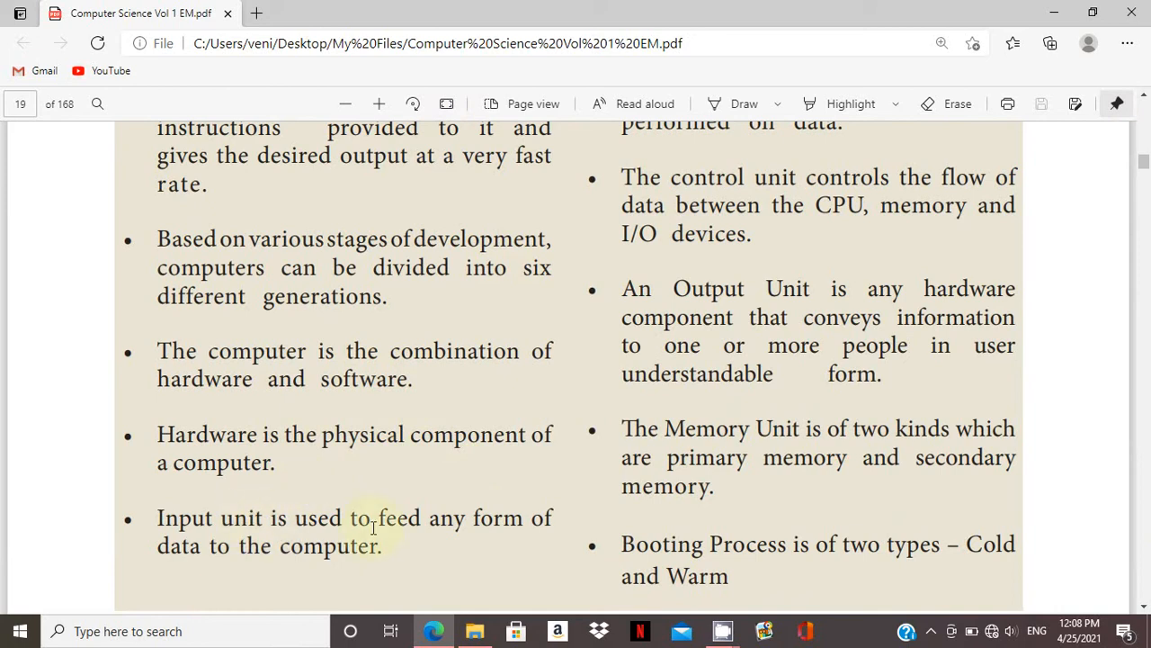
pyautogui.moveTo(971, 373)
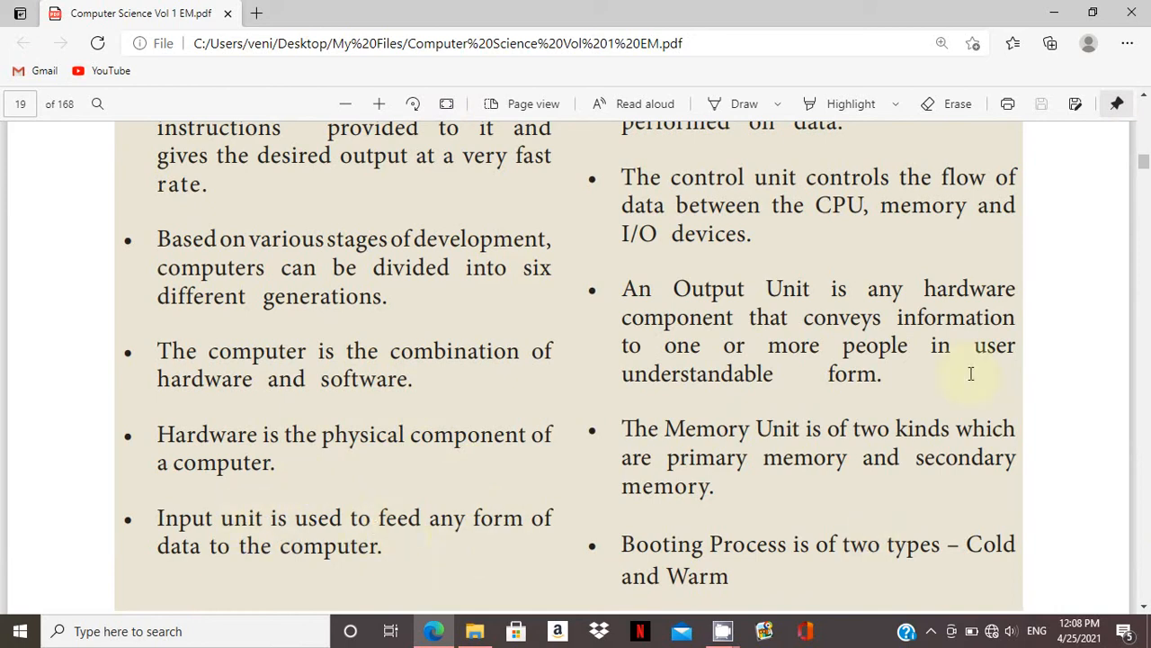
# Scroll down to page 20's Student Activity and Teacher Activity lists.
pyautogui.scroll(-3)
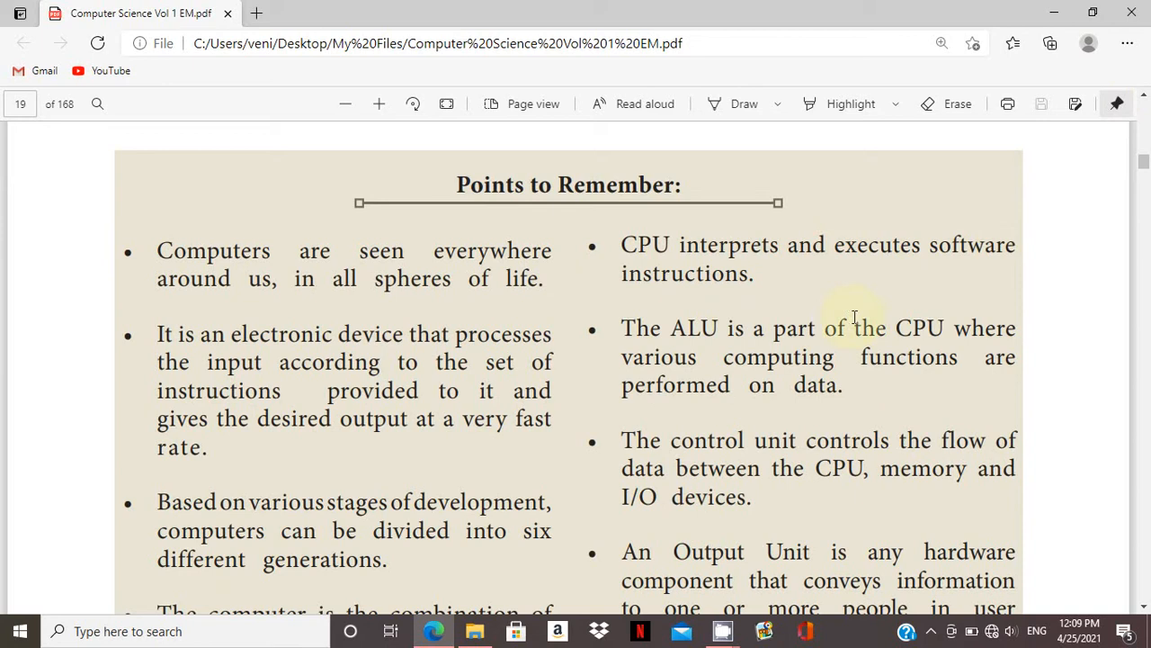
pyautogui.moveTo(851, 316)
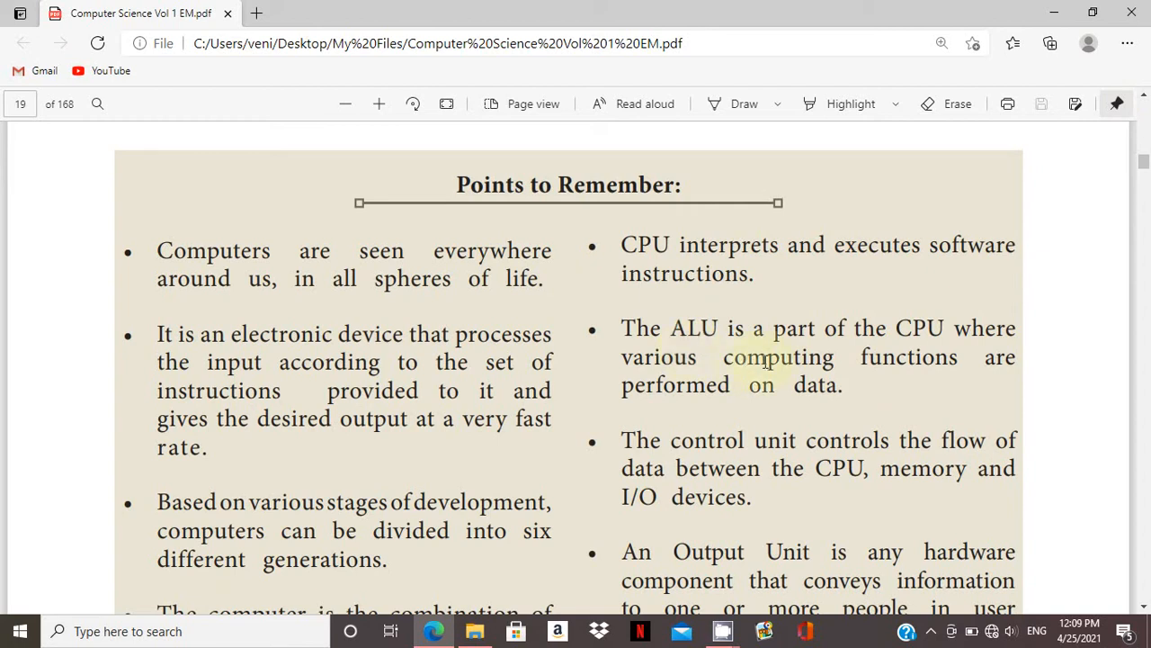
pyautogui.moveTo(860, 401)
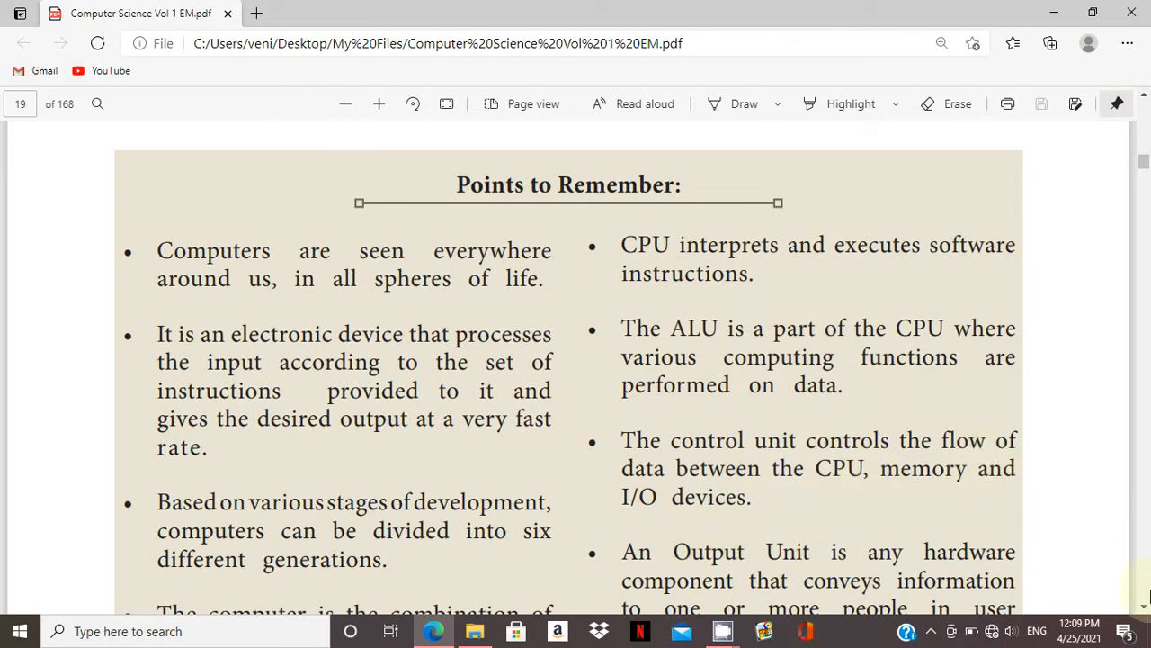
pyautogui.scroll(-3)
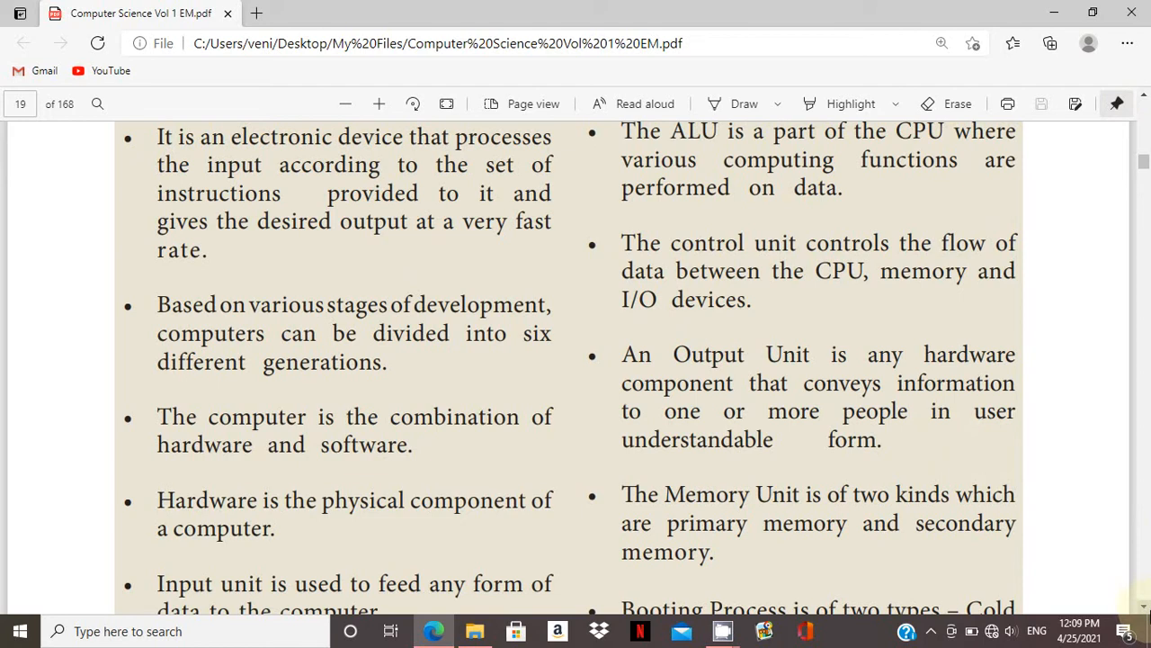
pyautogui.scroll(-3)
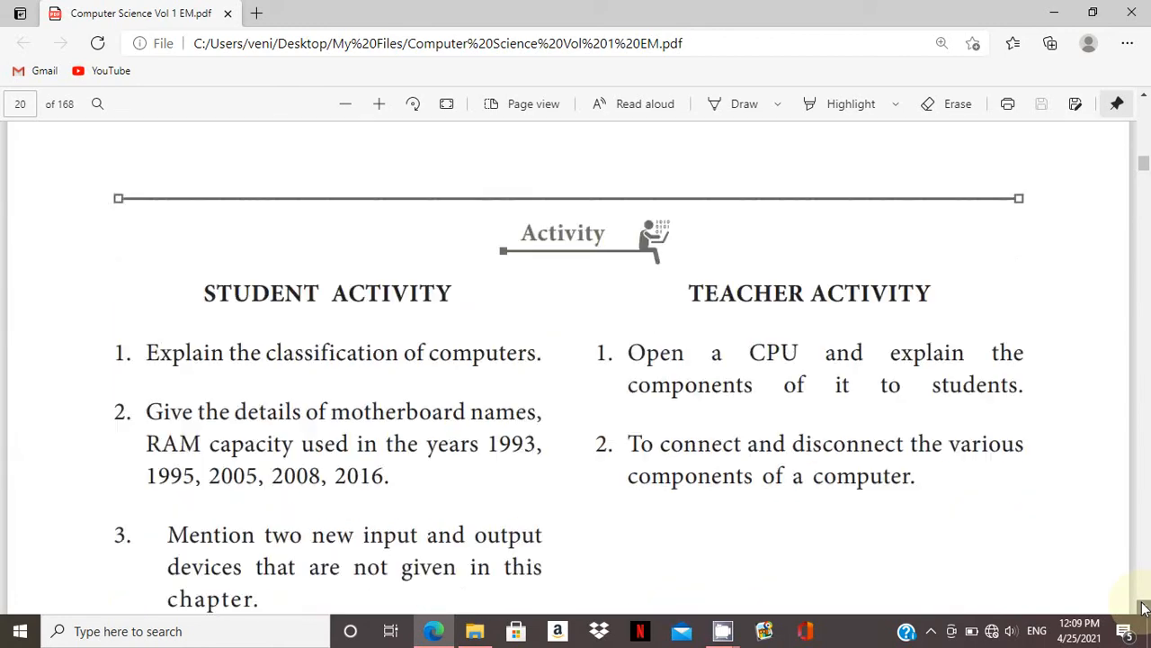
# Scroll to MCQs 7–9 on page 21: Warm booting, Power on Self Test, RAM.
pyautogui.scroll(-3)
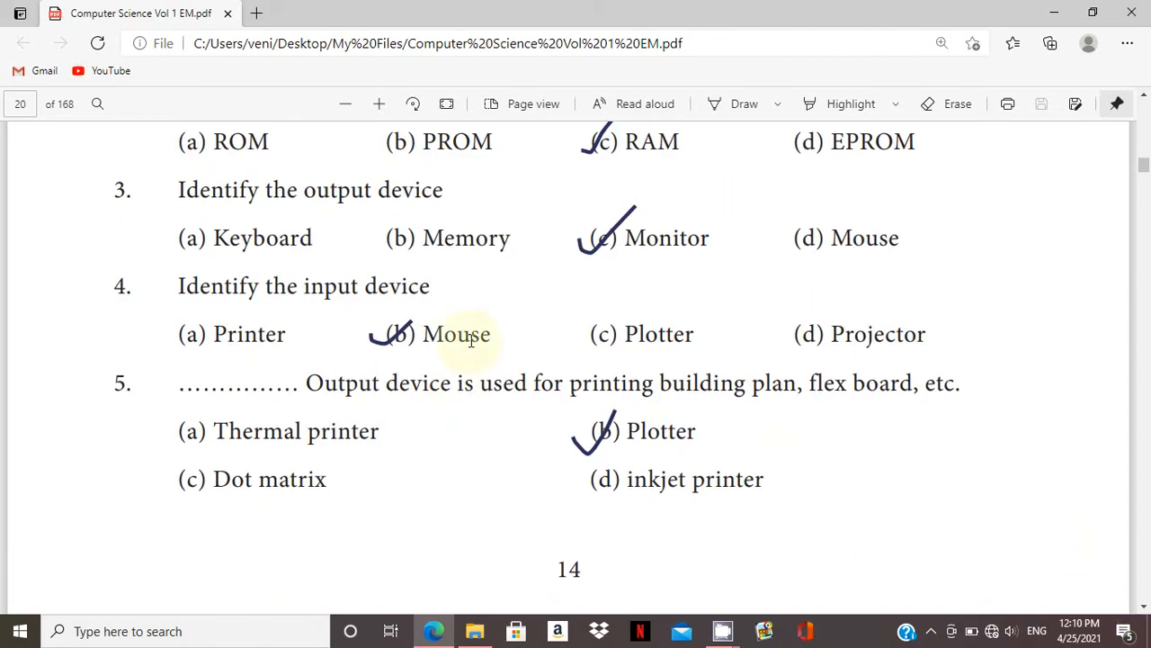
pyautogui.moveTo(754, 401)
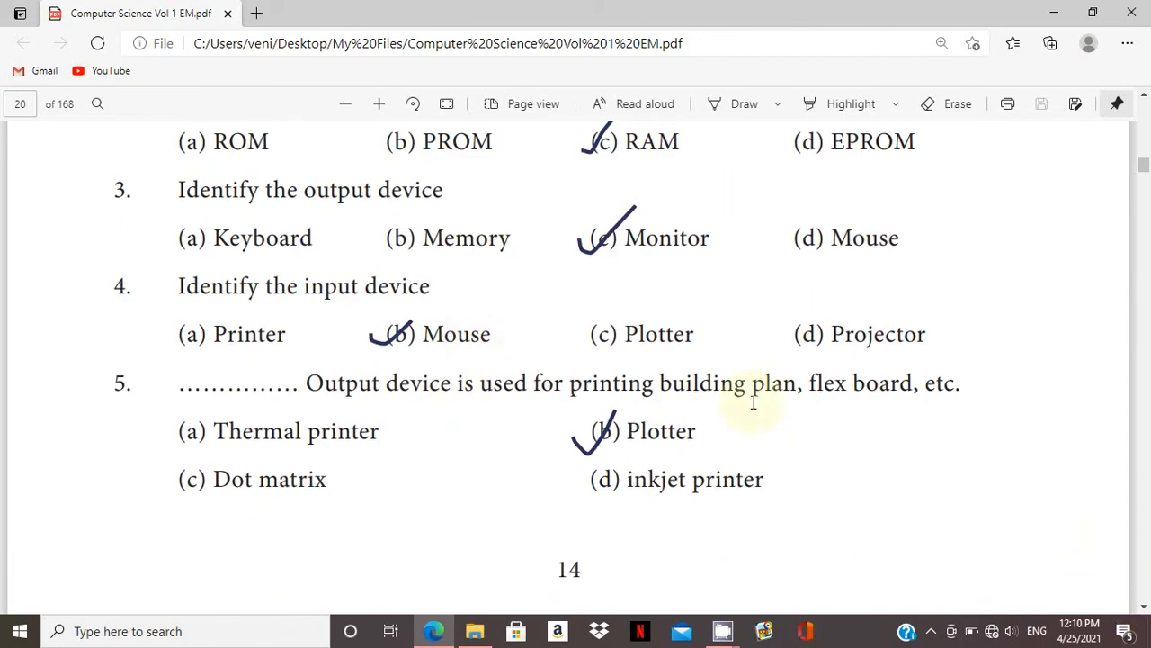
pyautogui.moveTo(531, 439)
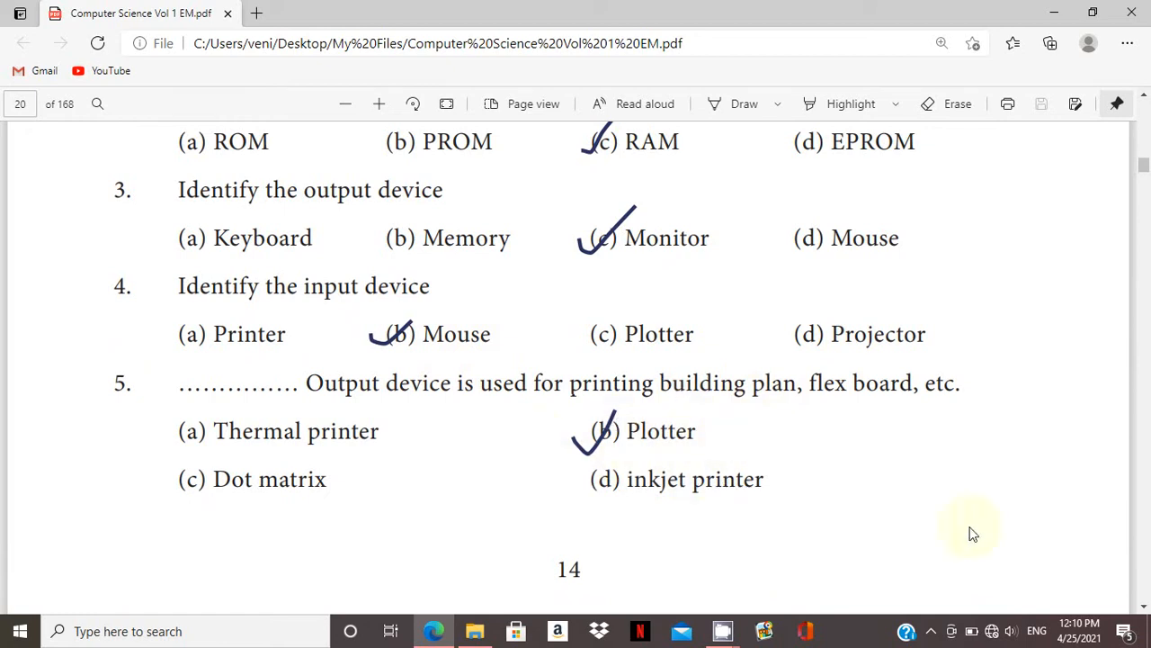
pyautogui.scroll(-3)
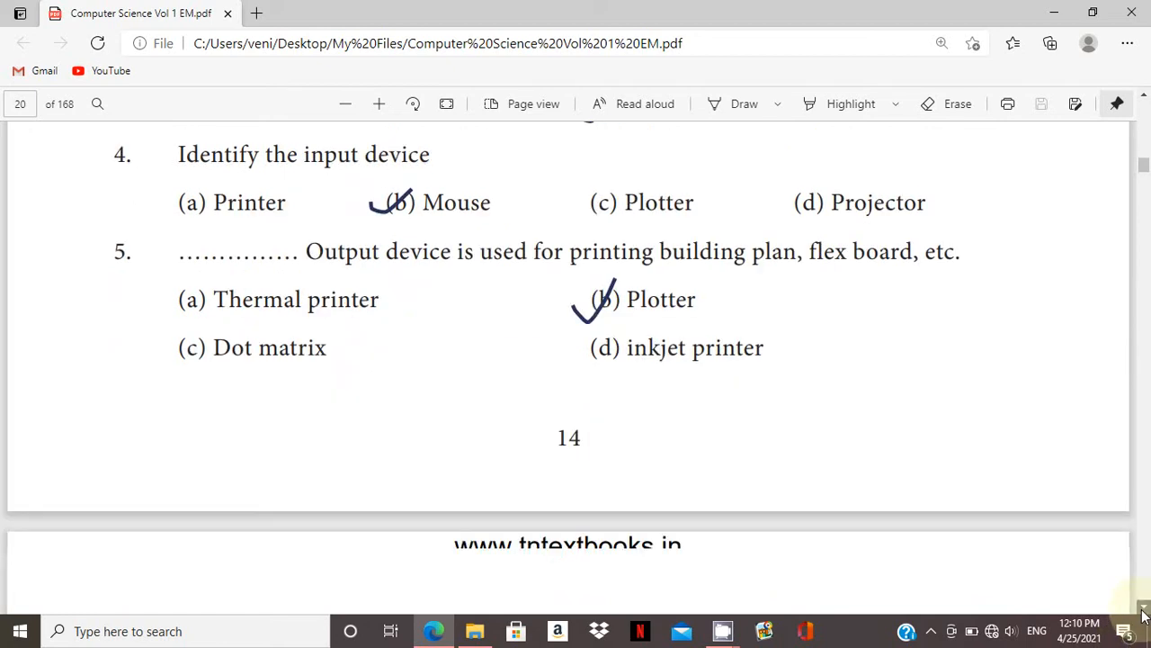
pyautogui.scroll(-3)
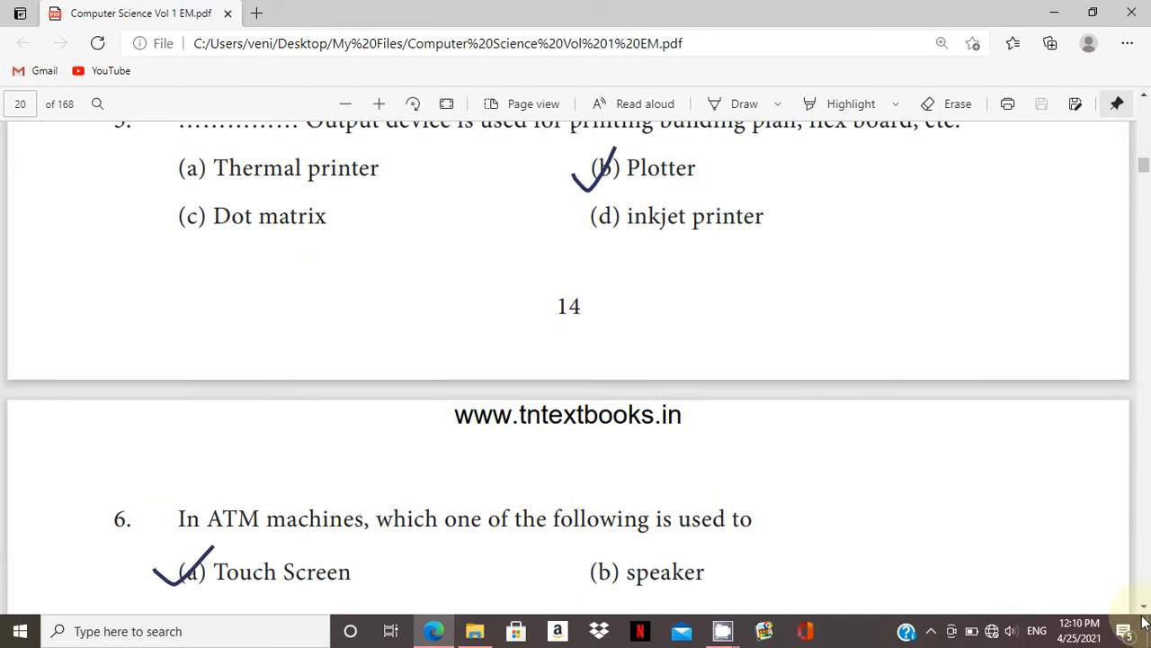
pyautogui.scroll(-3)
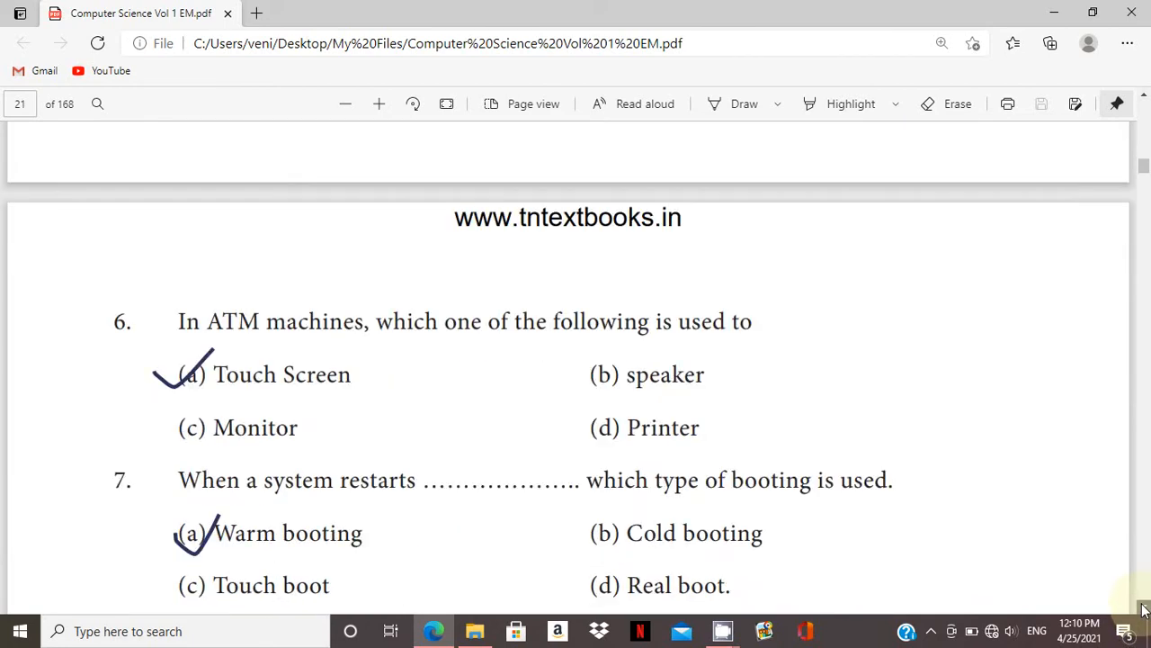
pyautogui.scroll(-3)
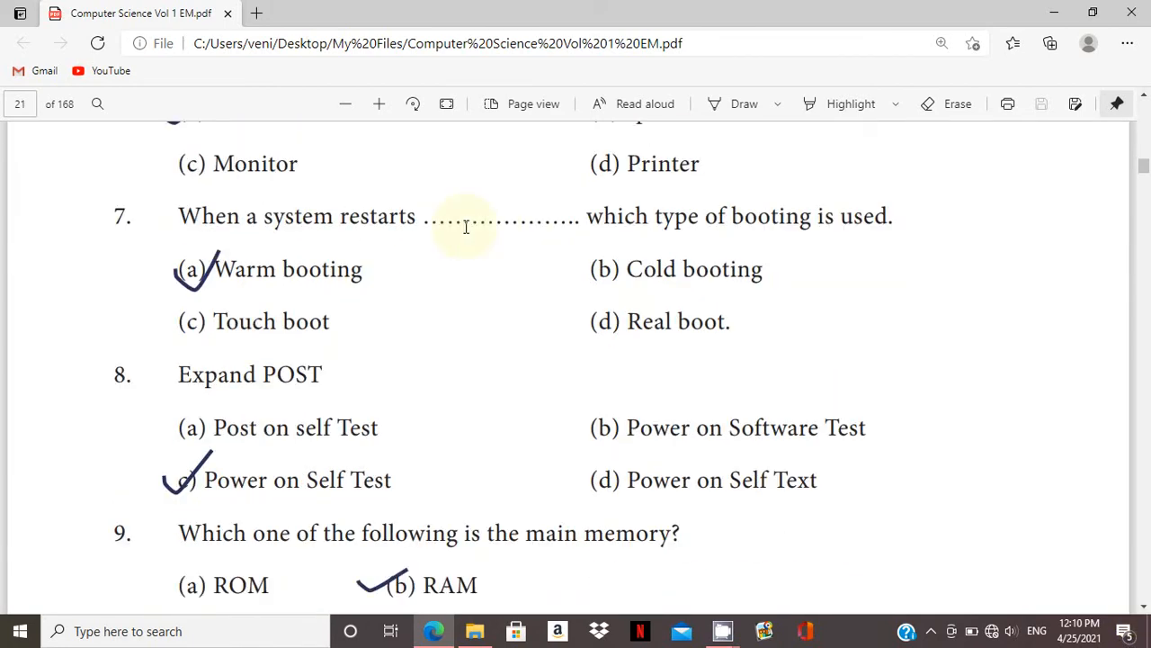
pyautogui.moveTo(317, 250)
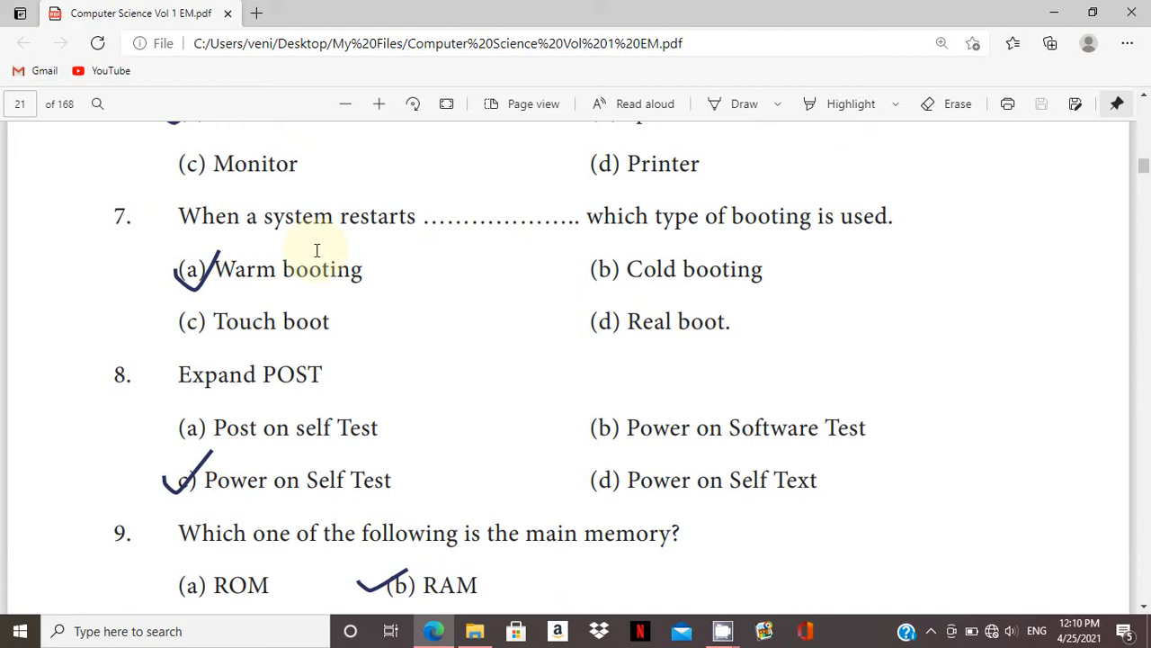
pyautogui.moveTo(369, 428)
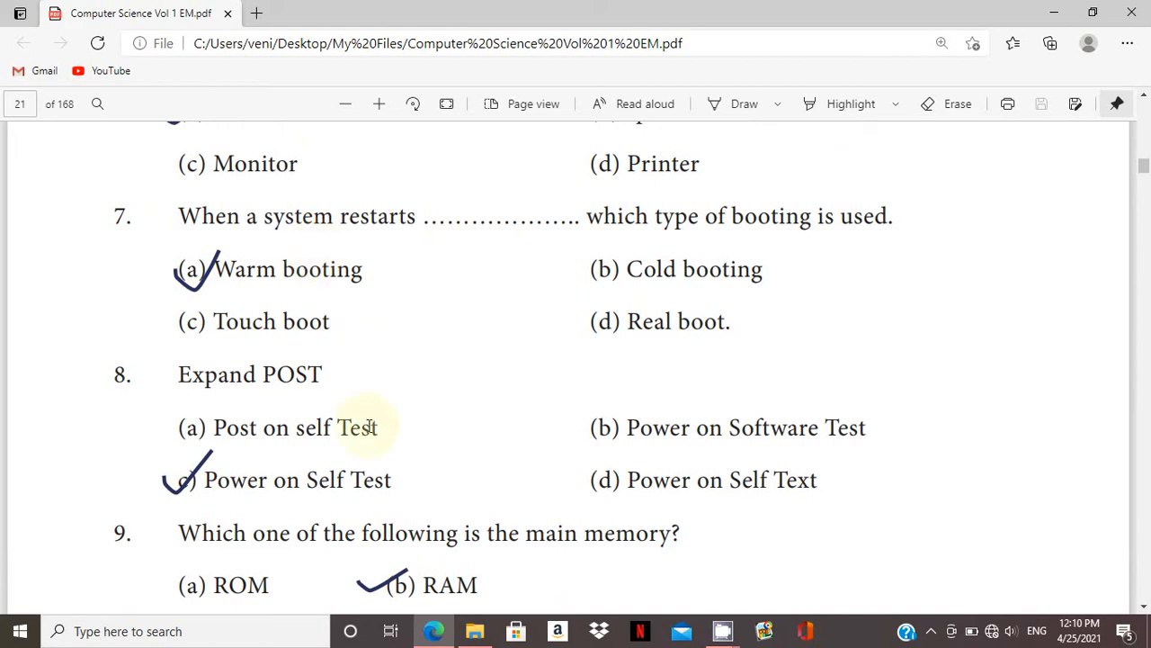
pyautogui.moveTo(603, 526)
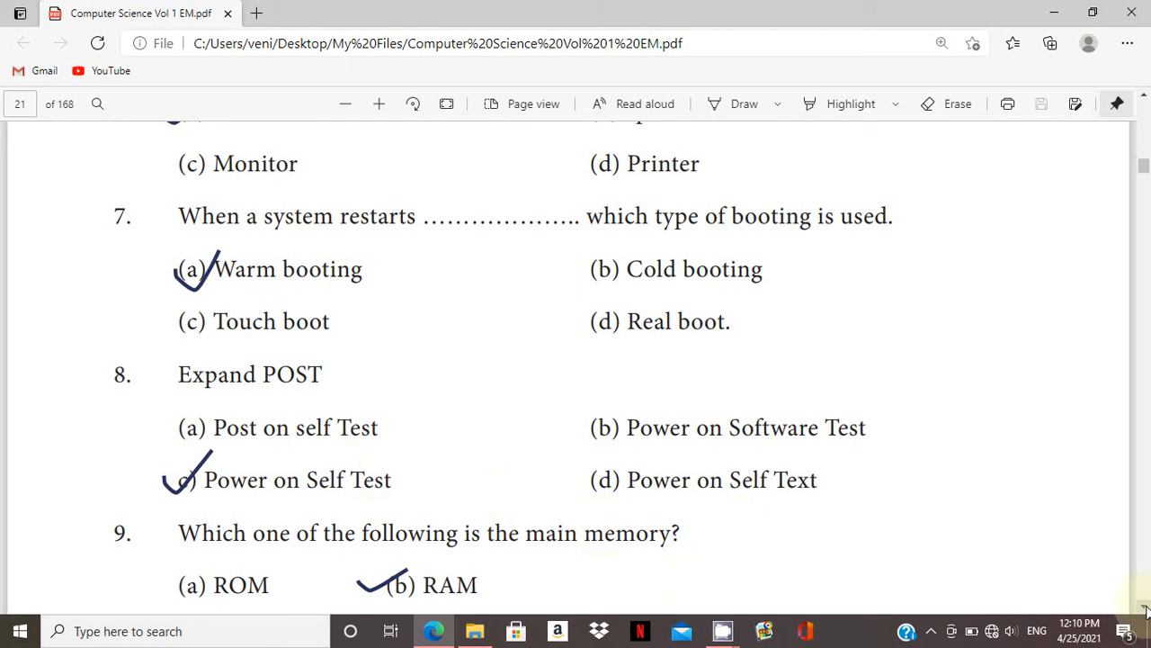
# Scroll past question 10 to all eight Section-B short answers with page references.
pyautogui.scroll(-3)
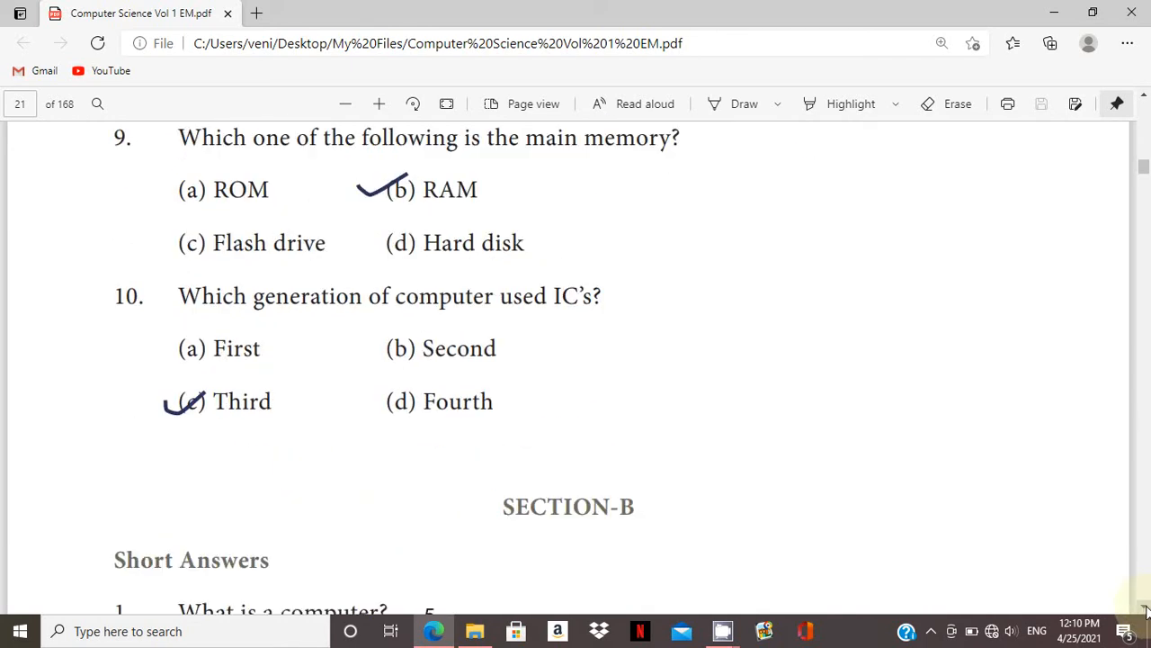
pyautogui.scroll(-3)
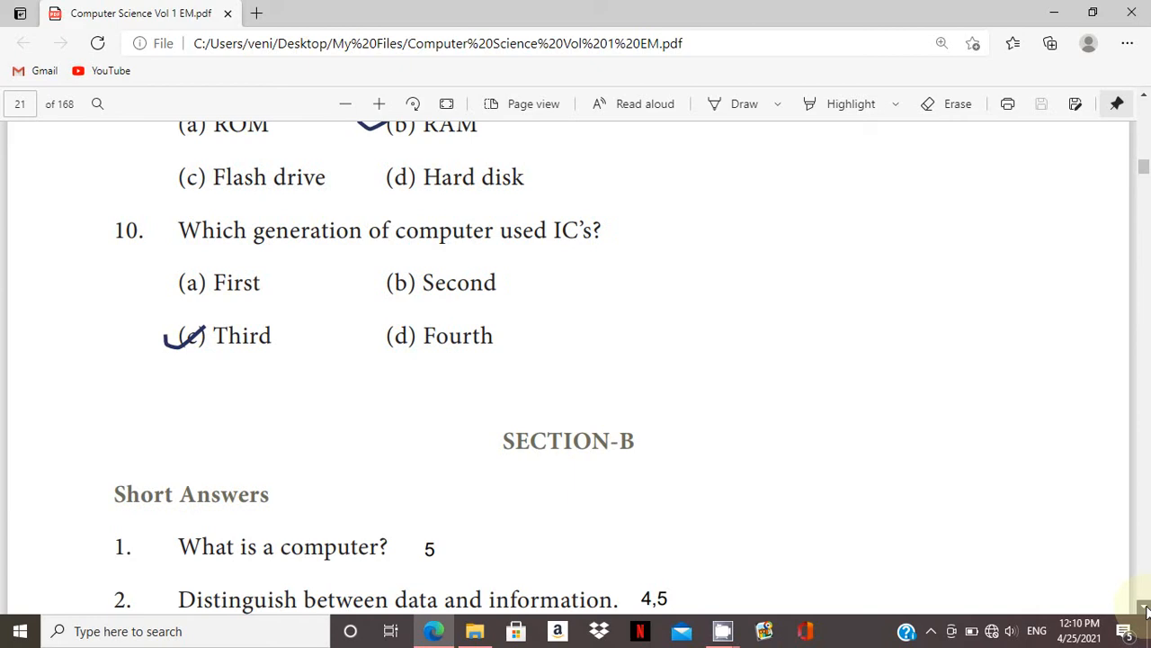
pyautogui.scroll(-3)
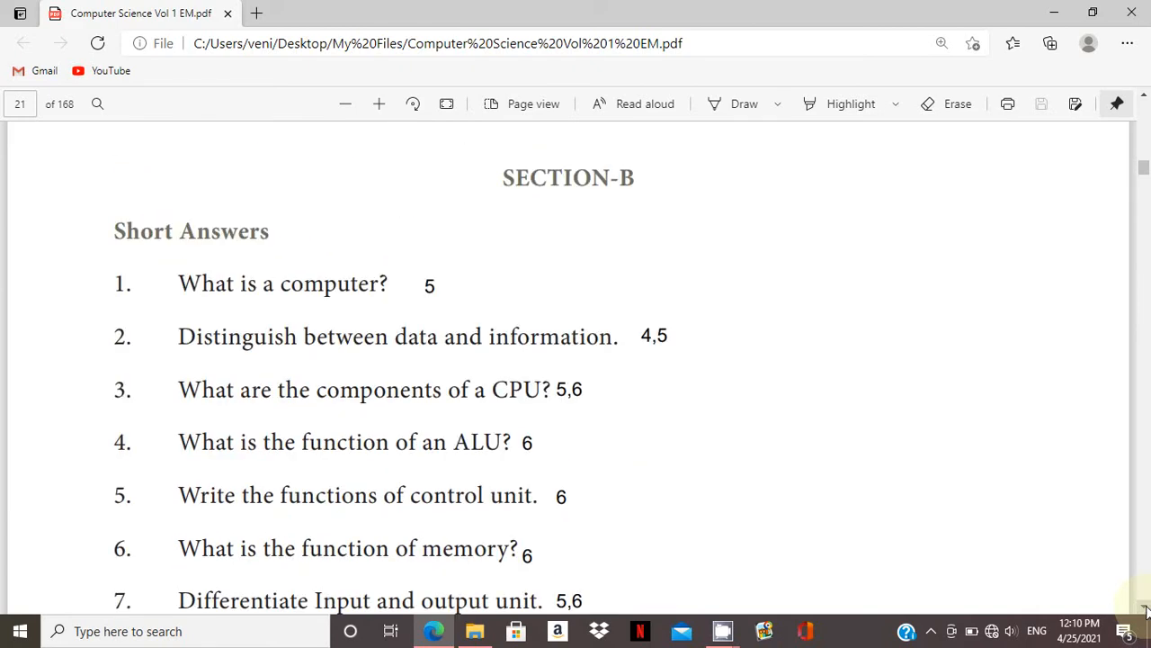
pyautogui.scroll(-3)
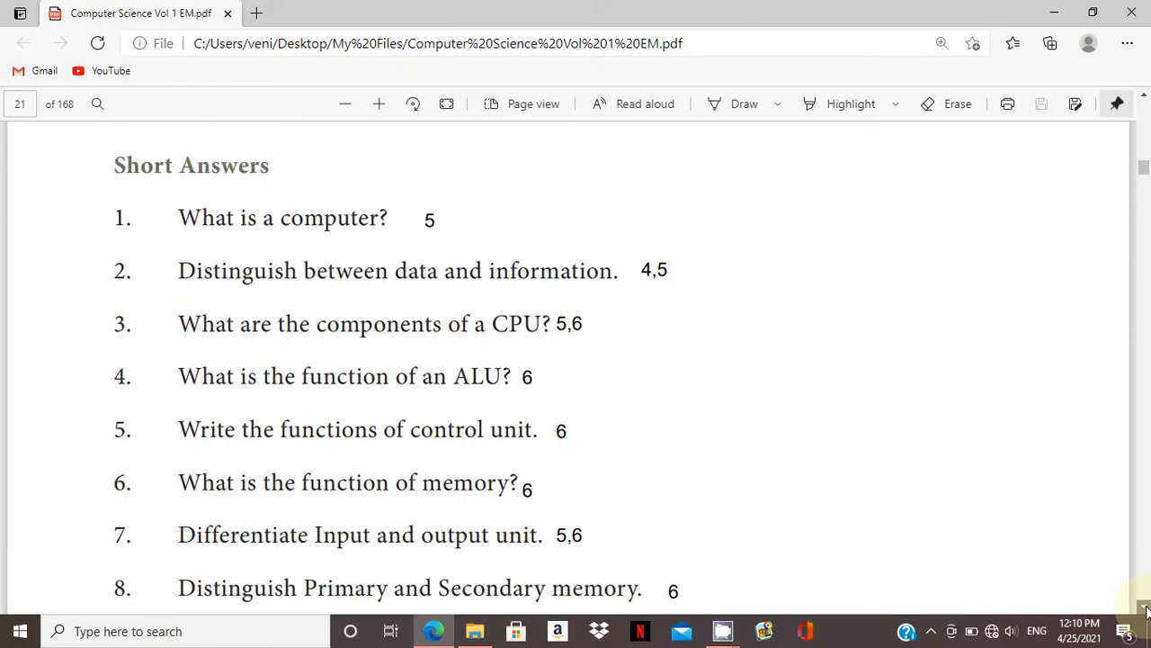
pyautogui.scroll(-3)
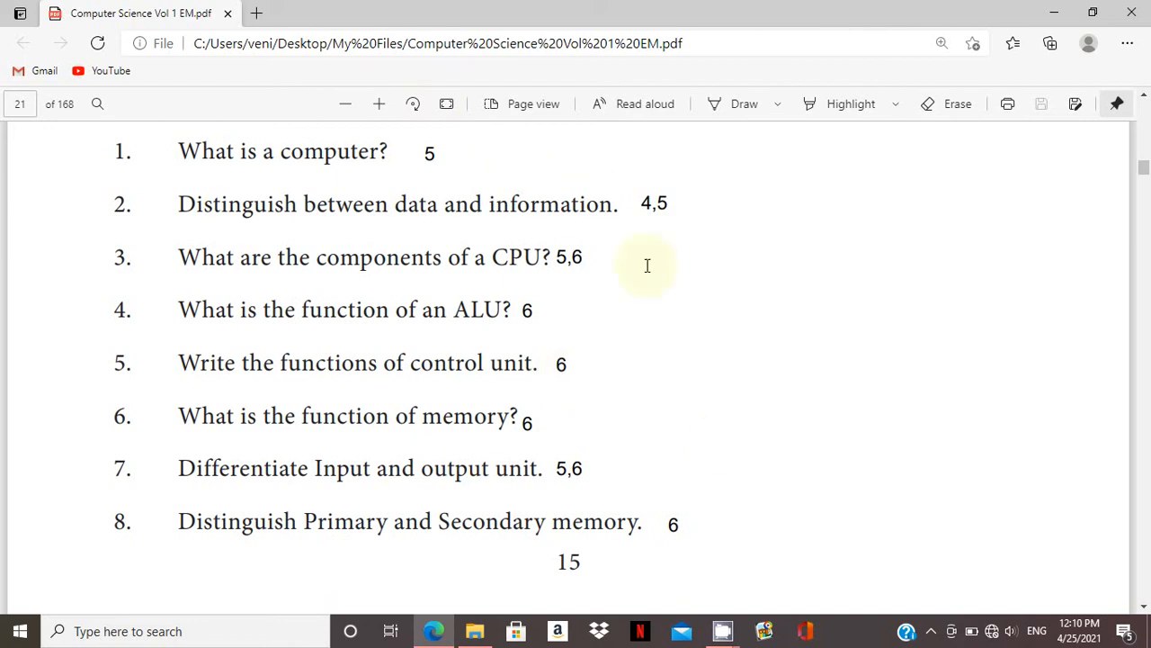
pyautogui.moveTo(747, 175)
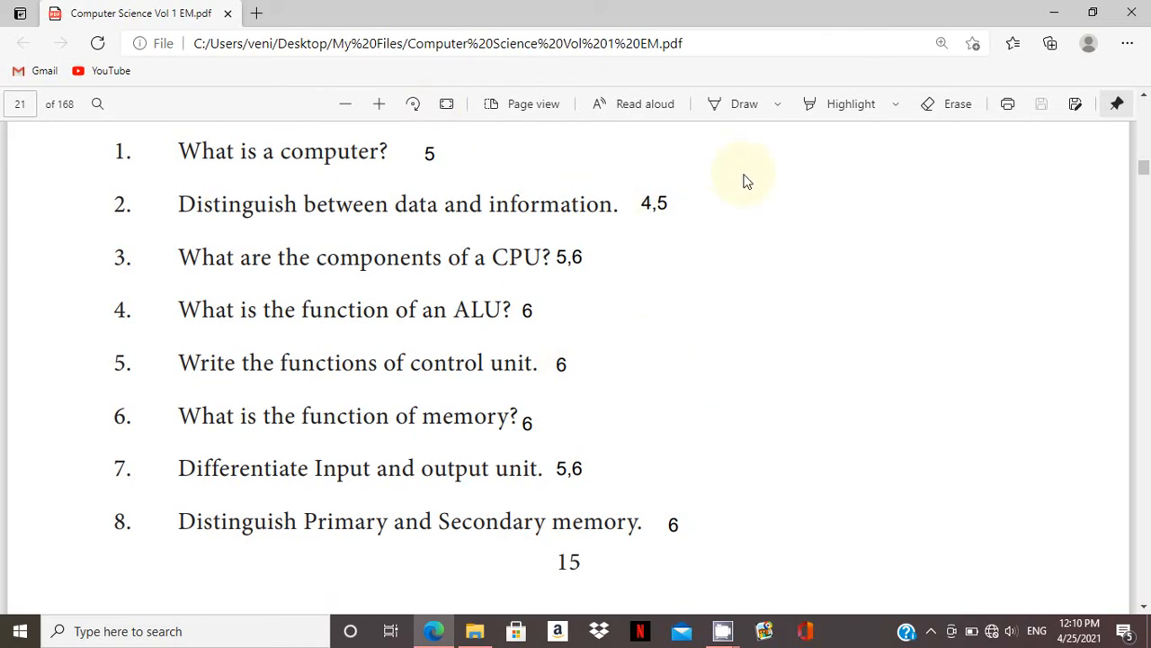
pyautogui.moveTo(746, 177)
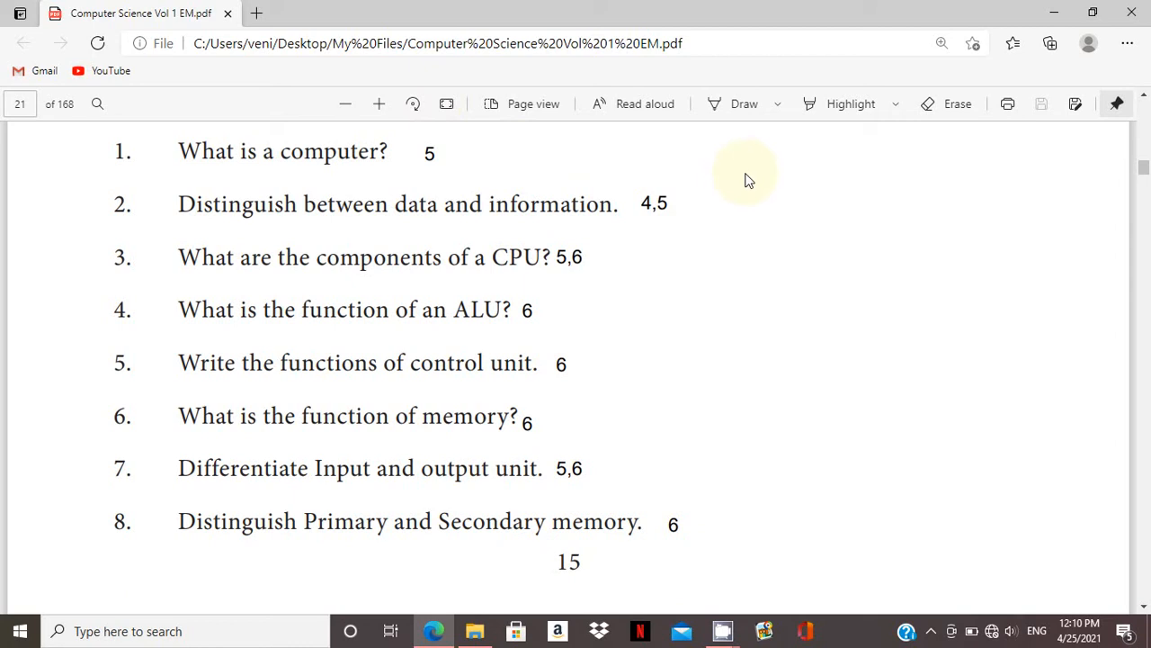
pyautogui.moveTo(729, 205)
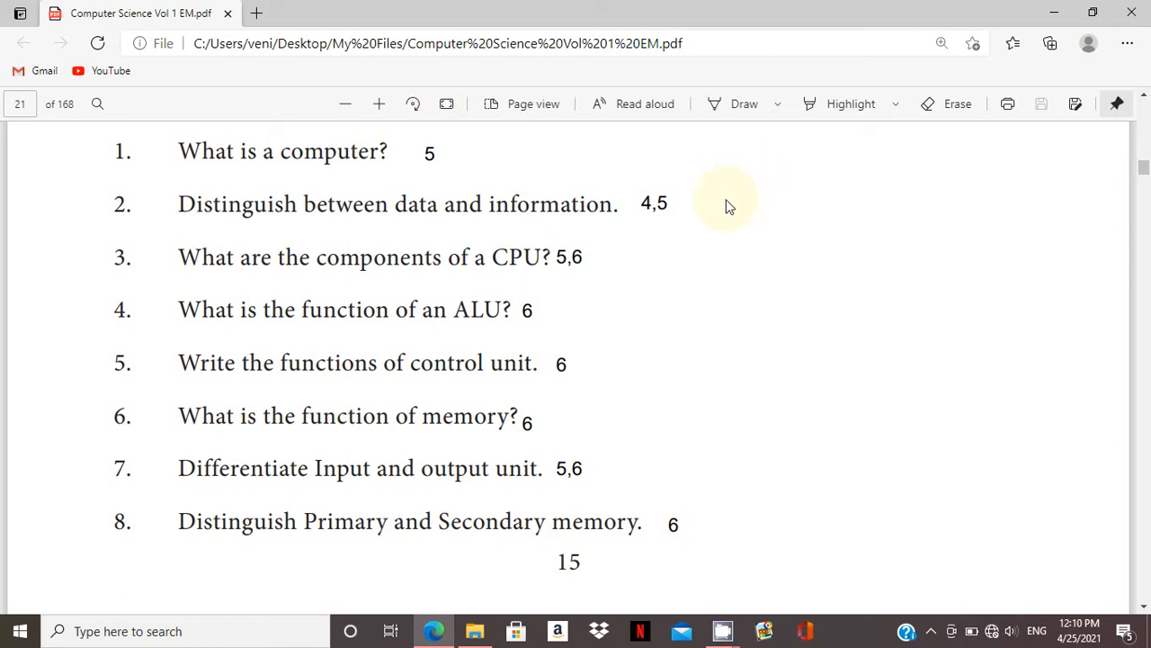
pyautogui.moveTo(644, 245)
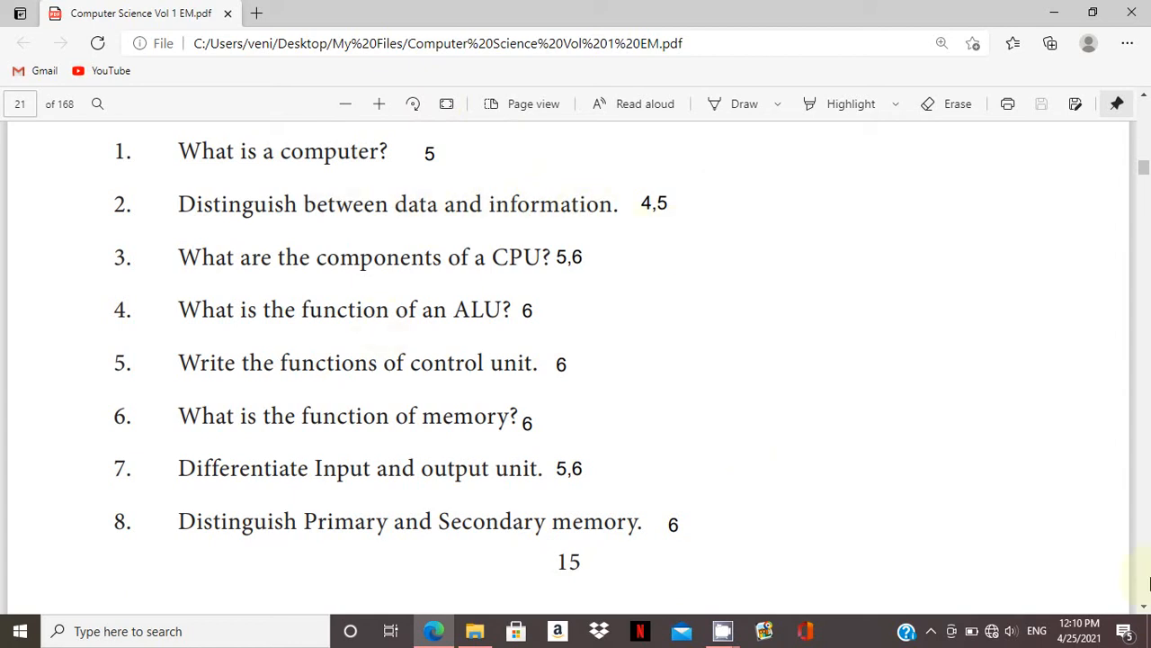
pyautogui.scroll(-3)
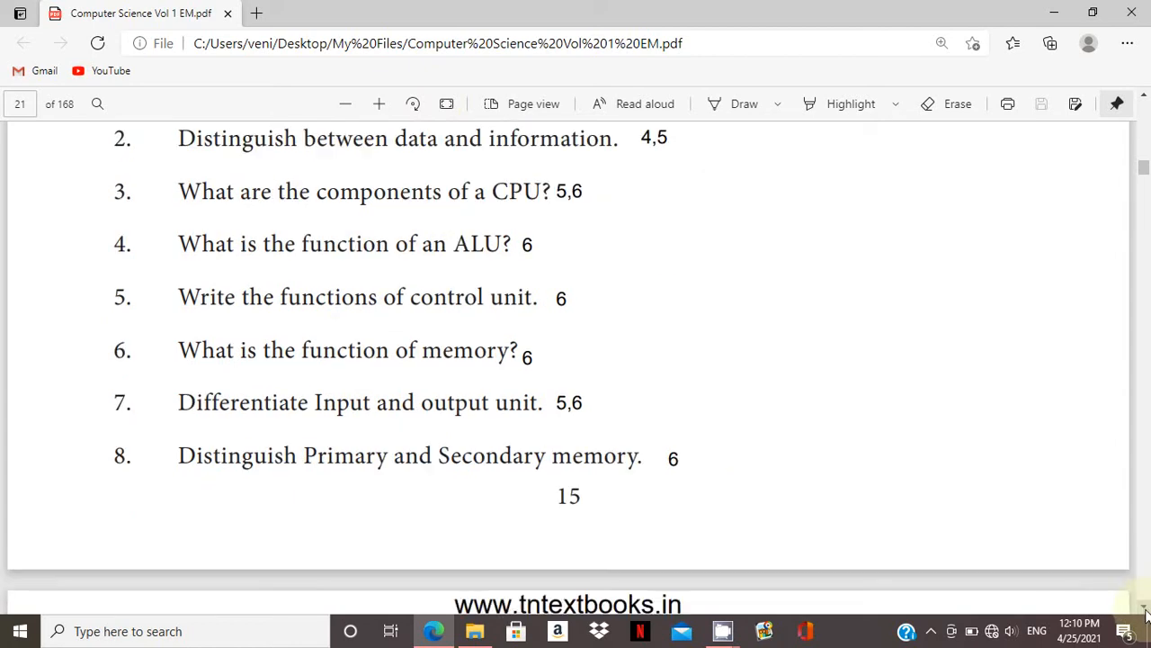
# Scroll through page 22's Section-C brief questions to Section D's page references.
pyautogui.scroll(-3)
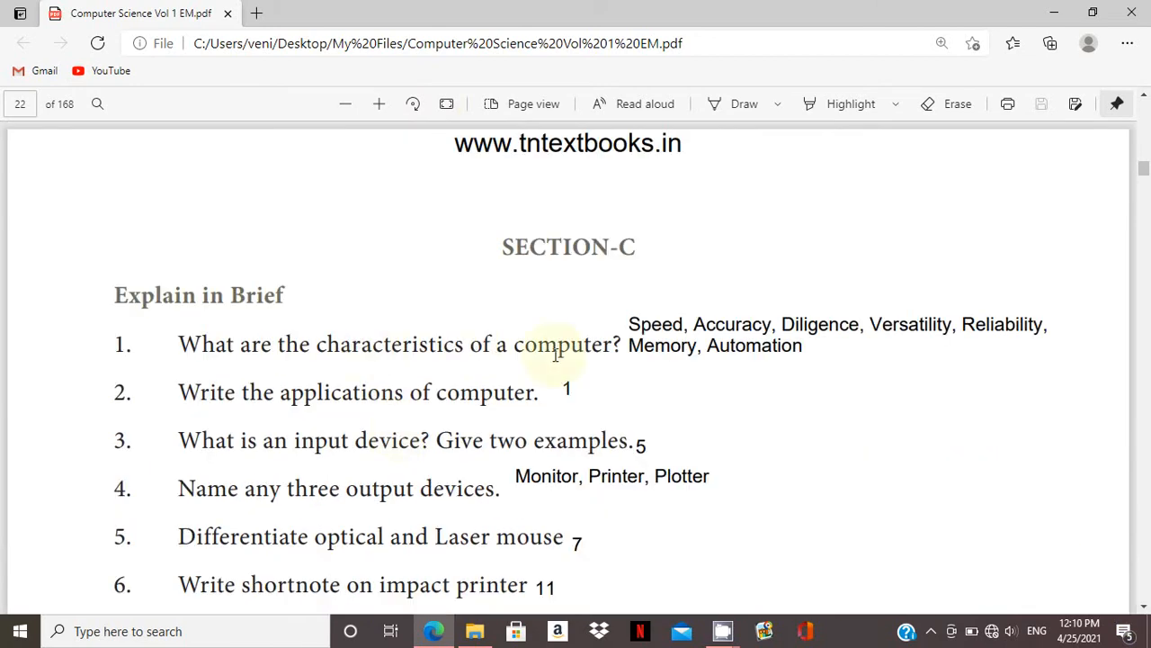
pyautogui.moveTo(825, 325)
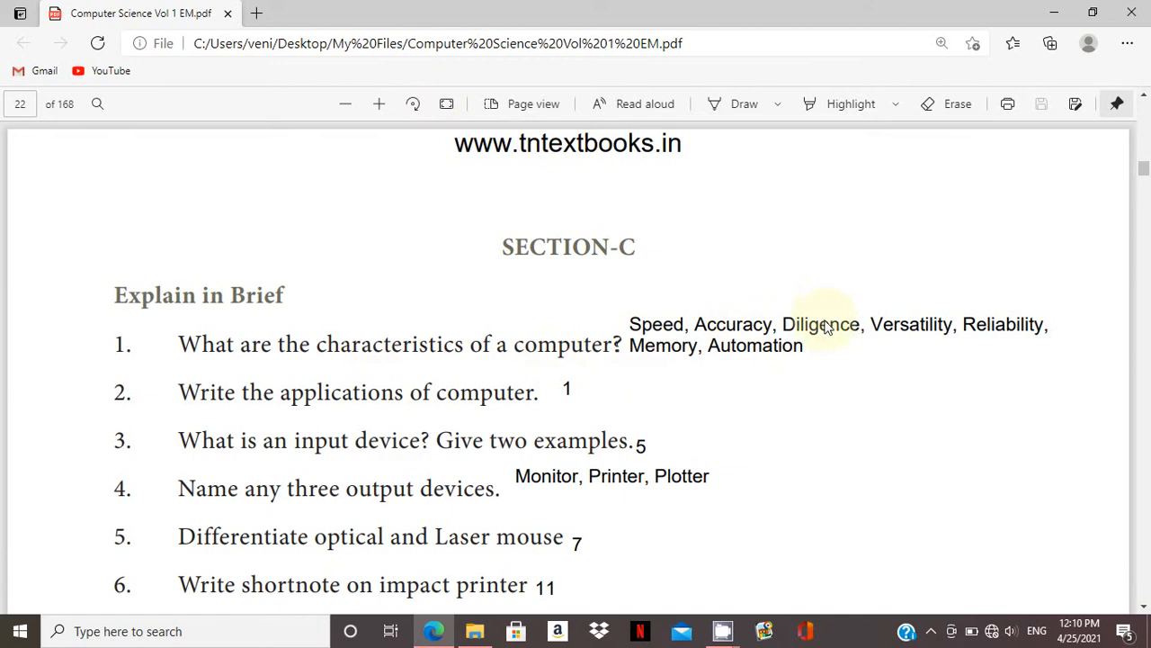
pyautogui.moveTo(427, 410)
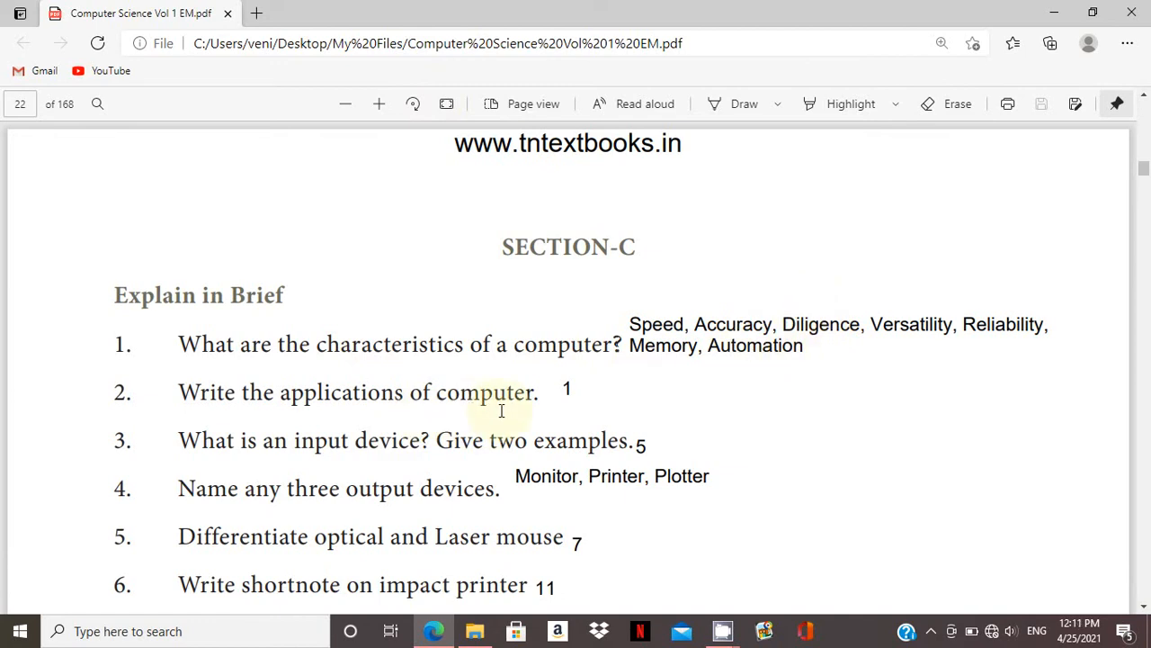
pyautogui.moveTo(531, 351)
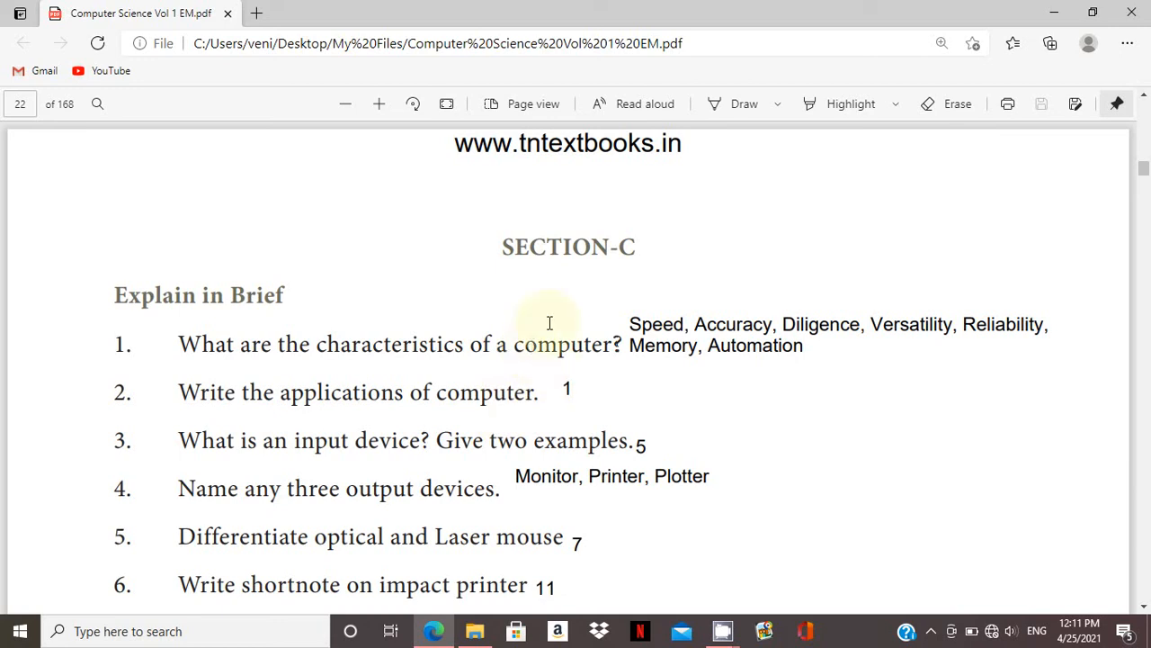
pyautogui.moveTo(618, 324)
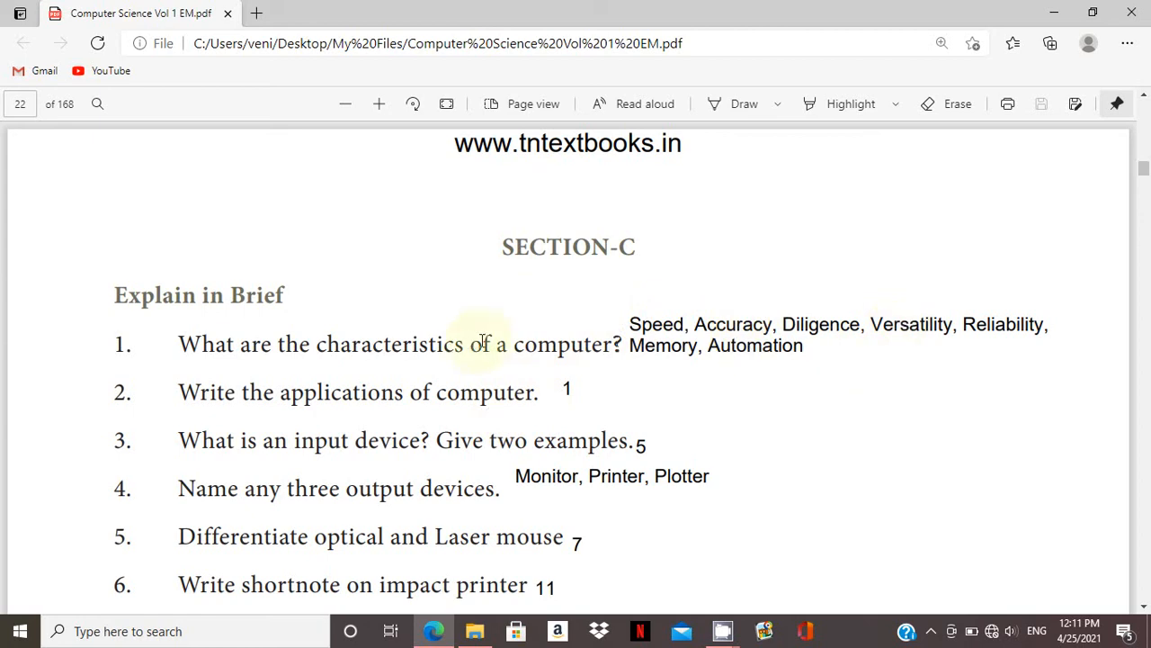
pyautogui.moveTo(365, 411)
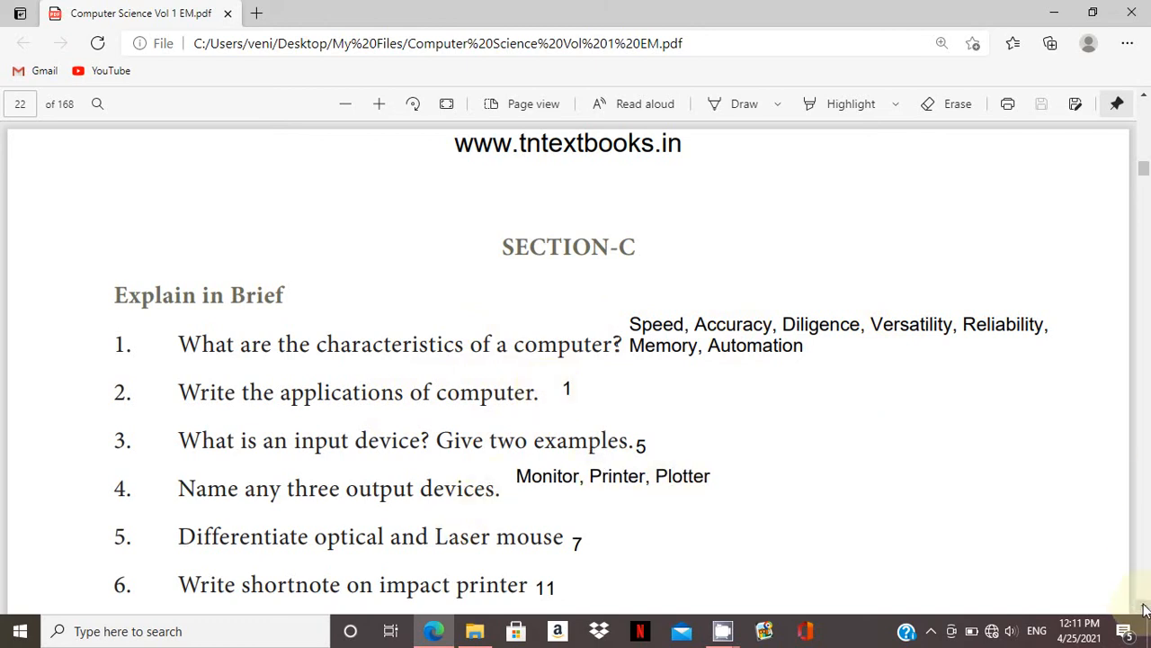
pyautogui.scroll(-3)
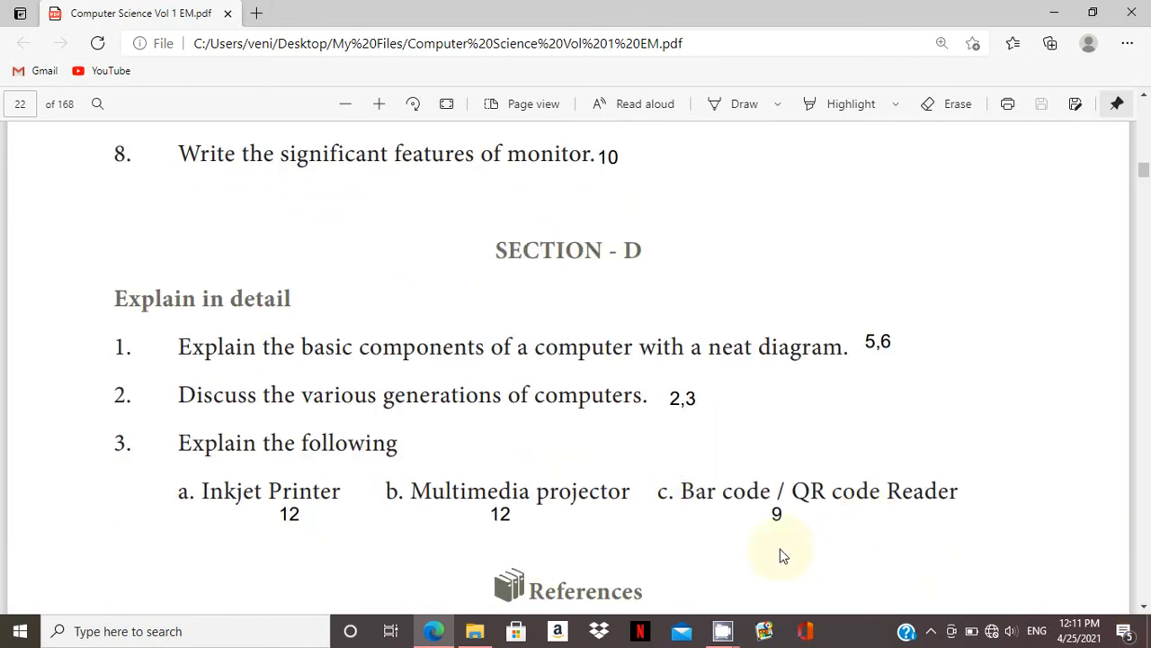
pyautogui.moveTo(778, 554)
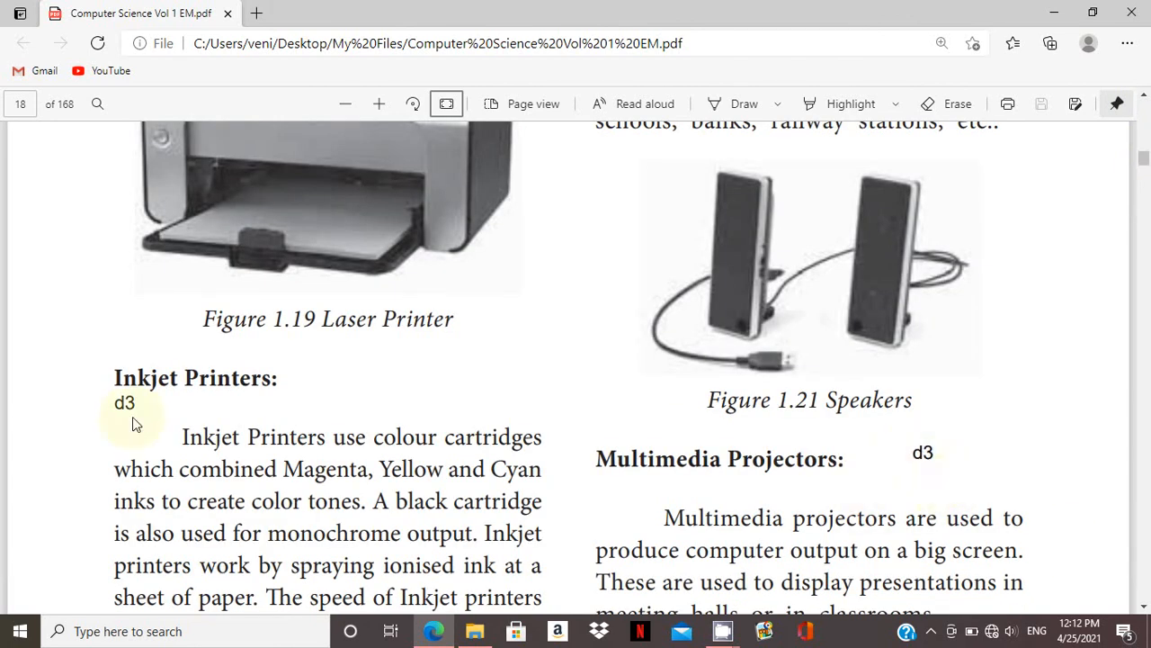
# Scroll page 18's laser printer, inkjet printer and speaker descriptions.
pyautogui.scroll(-3)
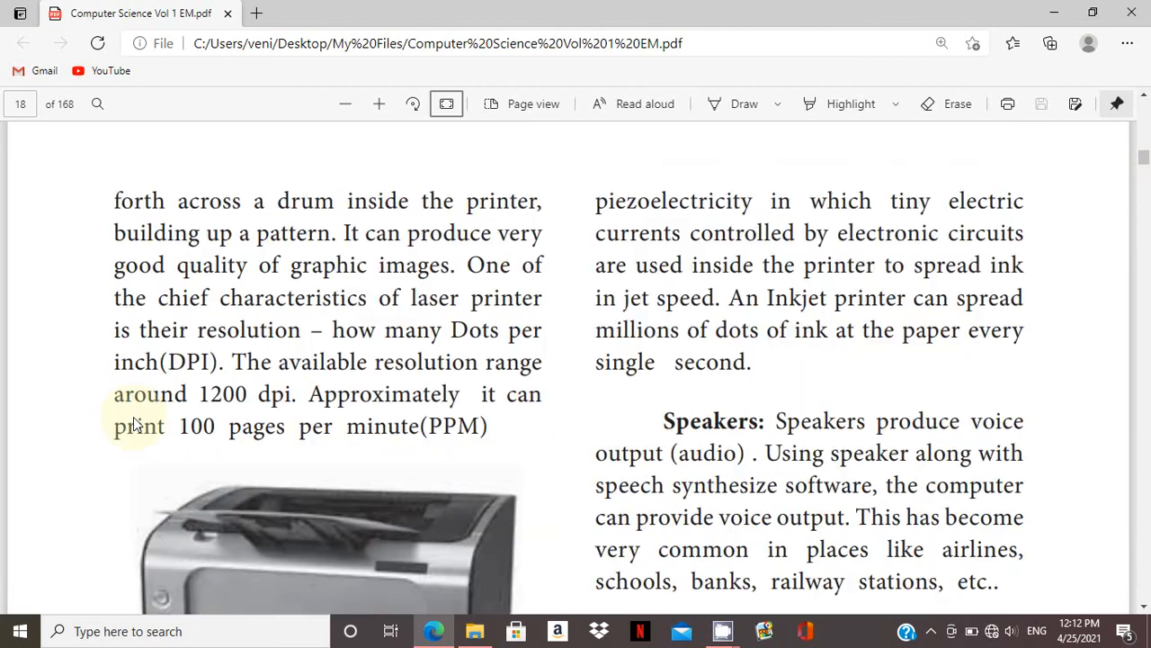